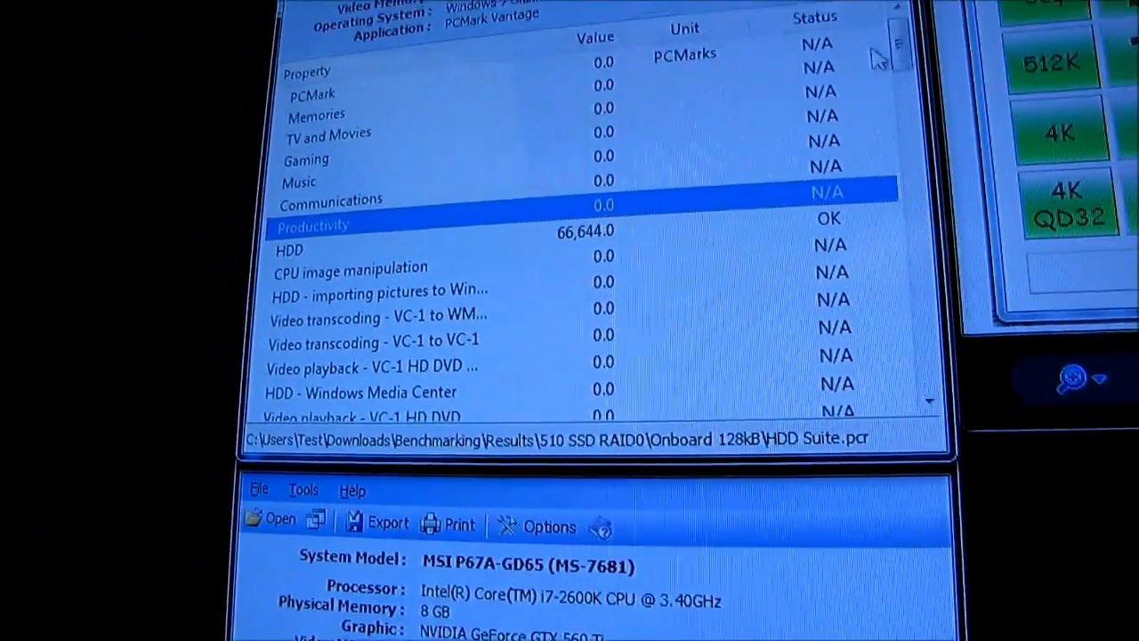
Open the 128kB RAID0 HDD Suite.pcr beside the 4 Drive RAID0 results and scroll both lists.
scroll("down", 3)
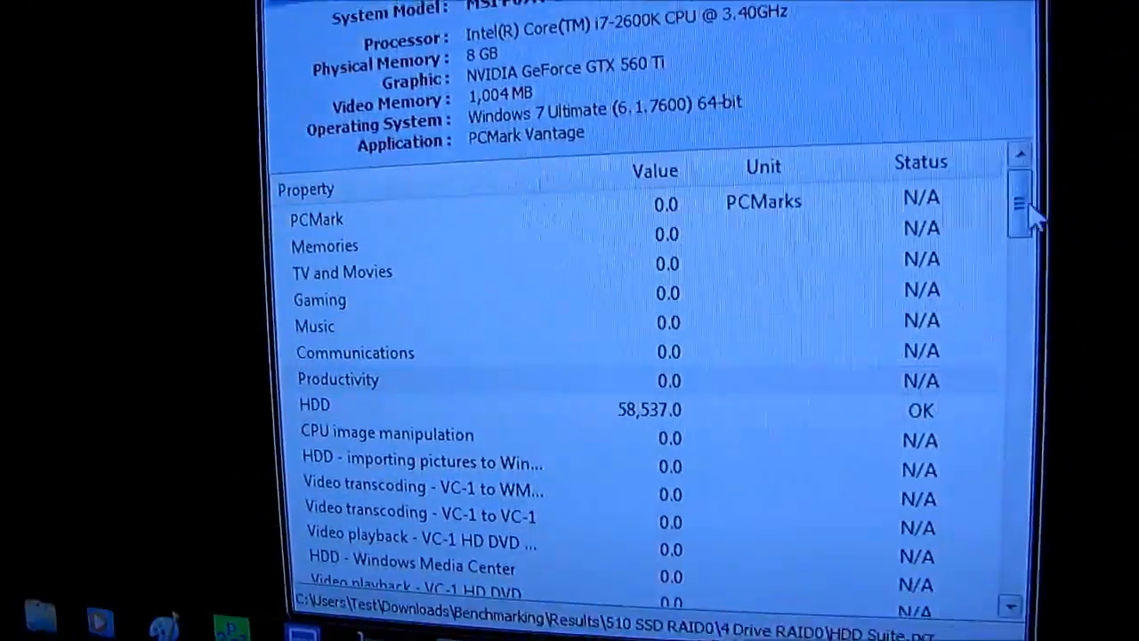
scroll("down", 3)
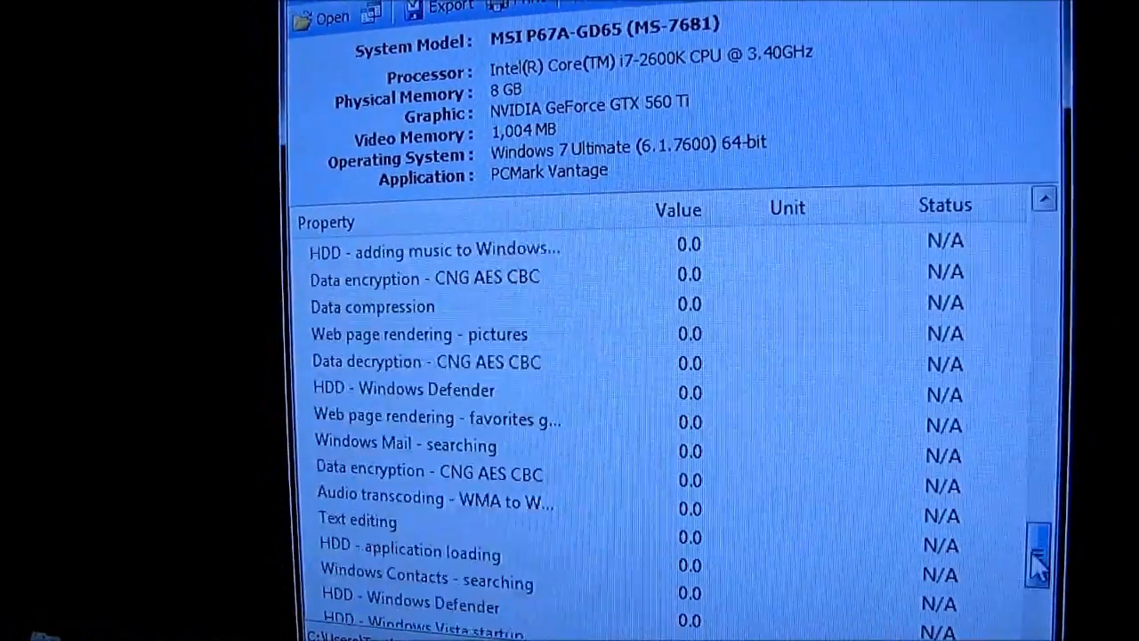
scroll("down", 3)
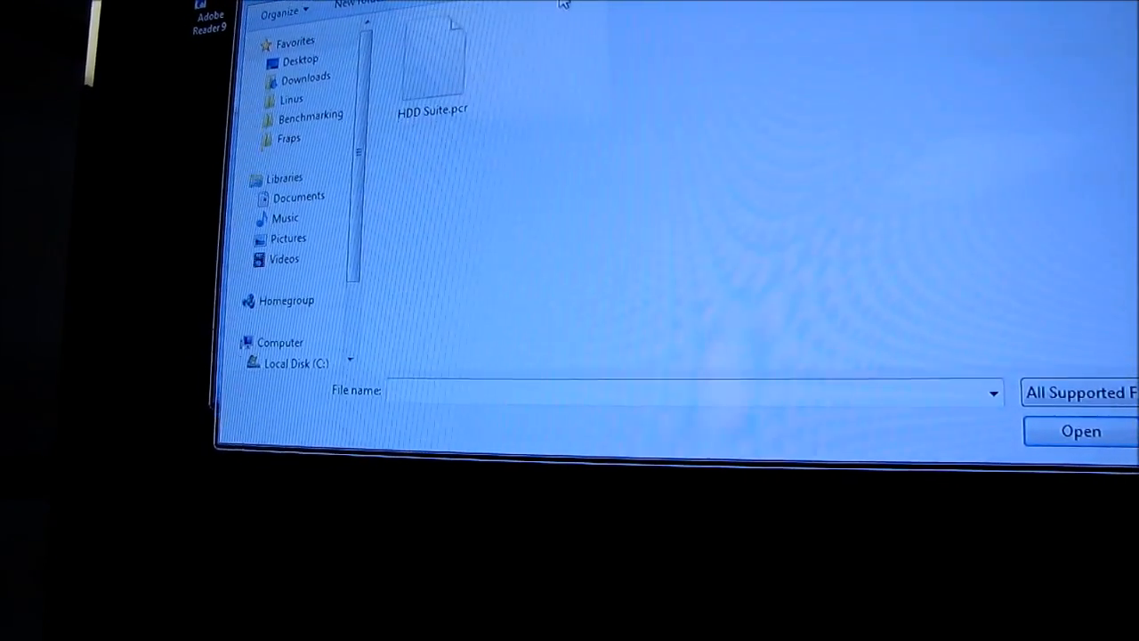
double_click(432, 67)
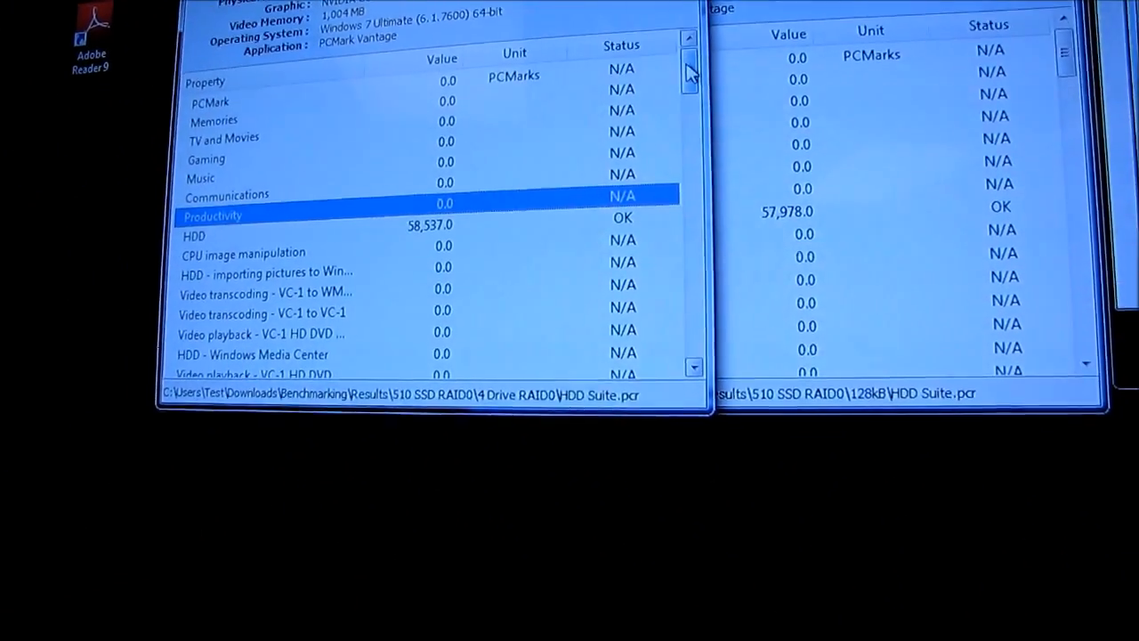
scroll("down", 3)
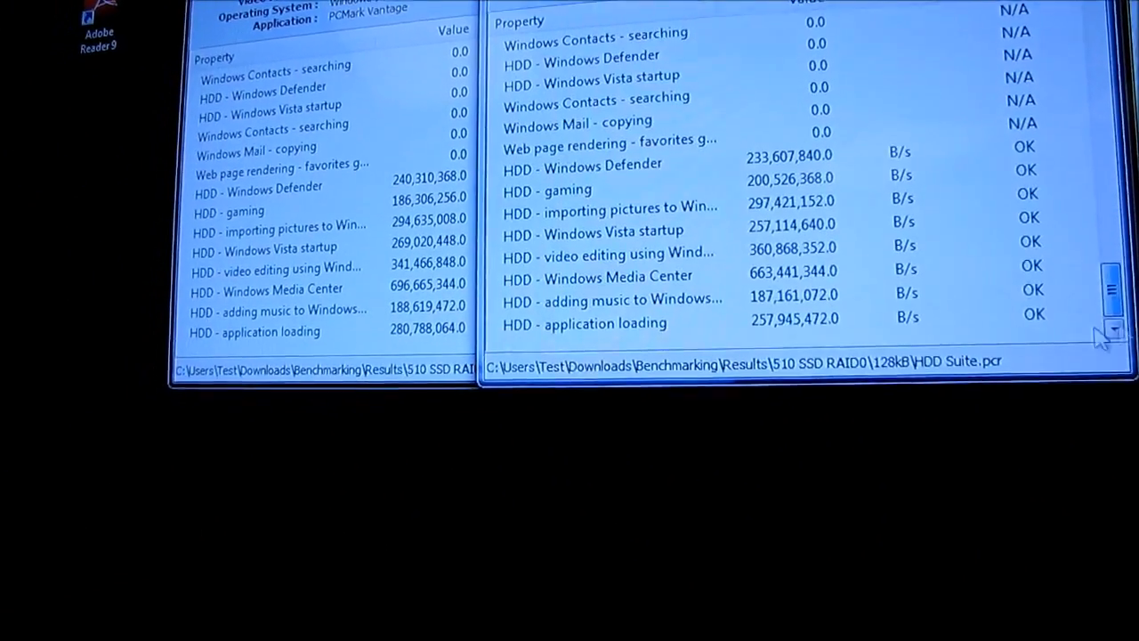